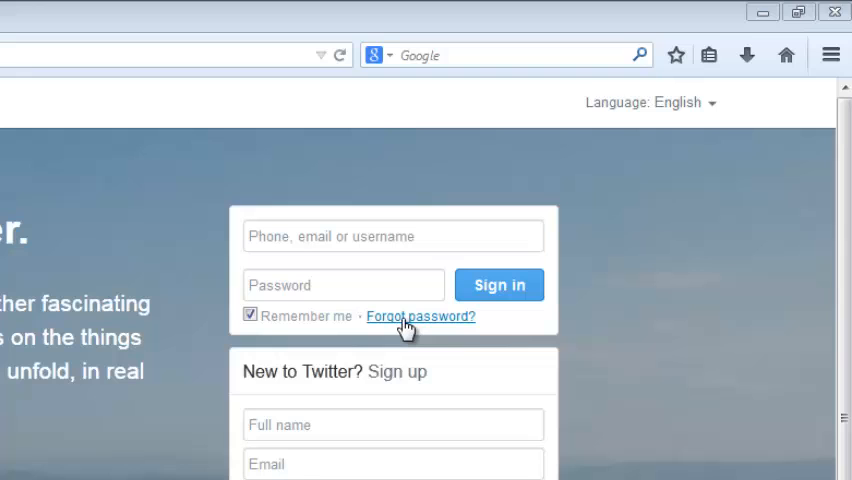
# - Choose 'Forgot password?' on the Twitter sign-in page to begin recovery
pyautogui.click(420, 316)
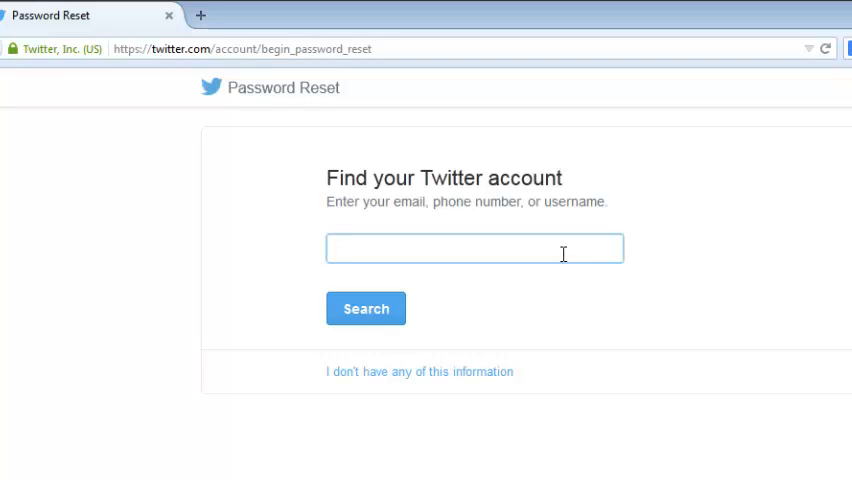
# - Enter the @W username in the account search box and submit the search
pyautogui.click(472, 248)
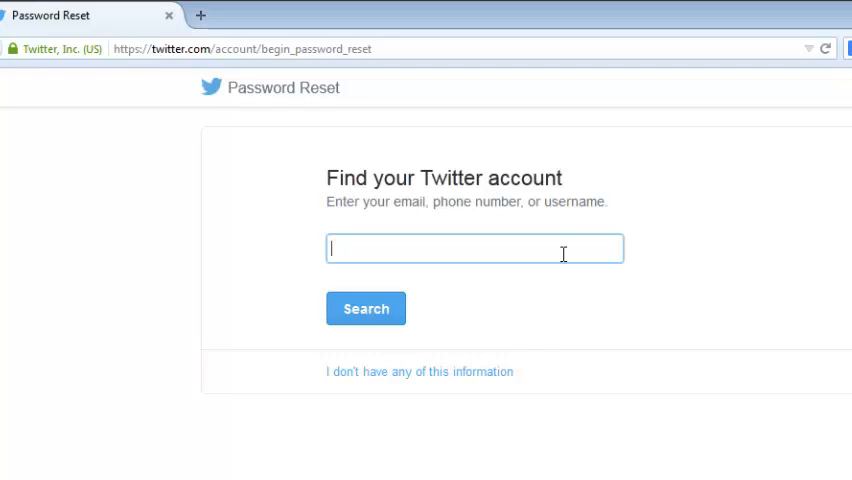
pyautogui.write('@')
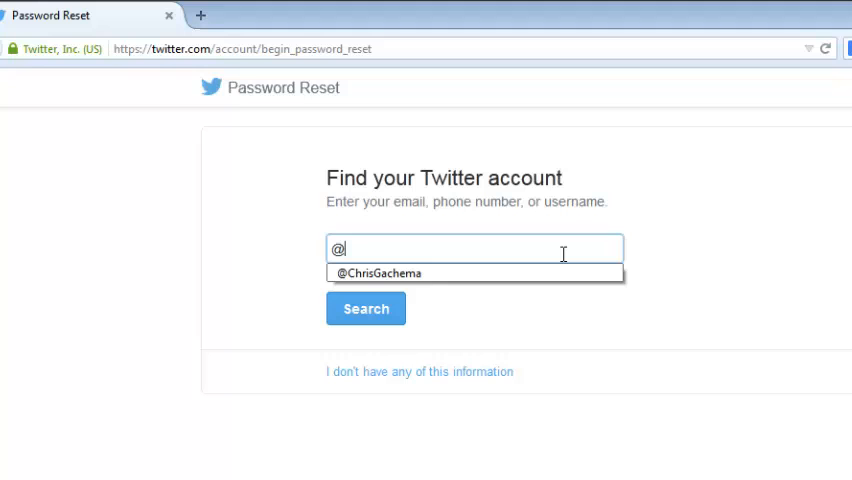
pyautogui.write('WbProeducation')
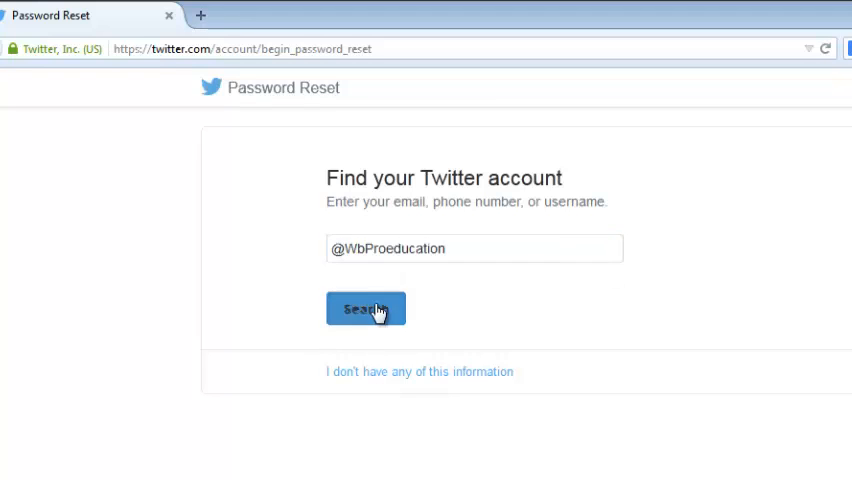
pyautogui.click(366, 308)
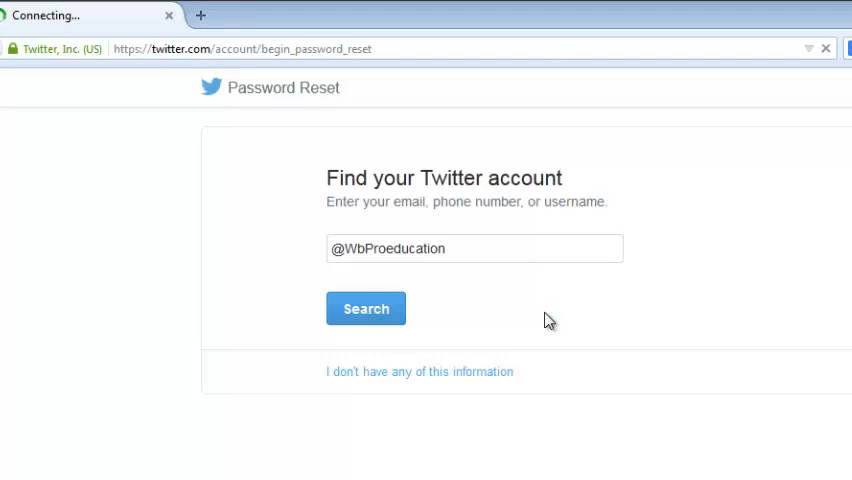
# - Confirm the found account with 'Email a link' selected and continue
pyautogui.click(364, 308)
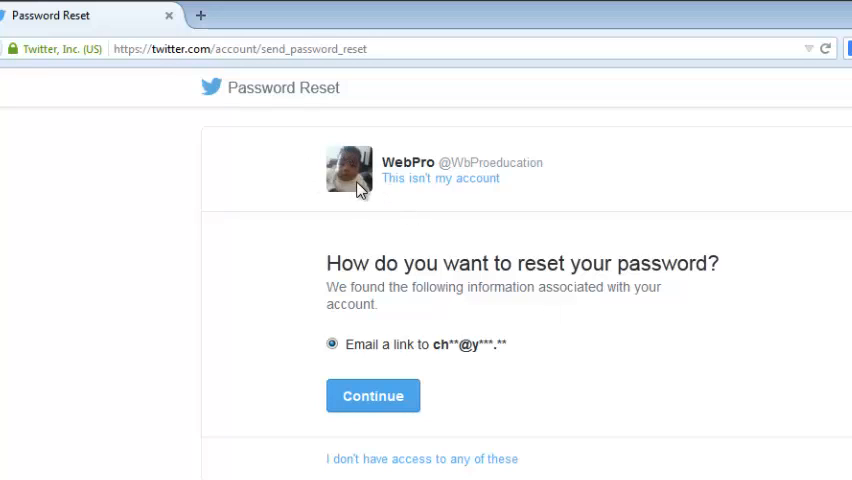
pyautogui.moveTo(378, 196)
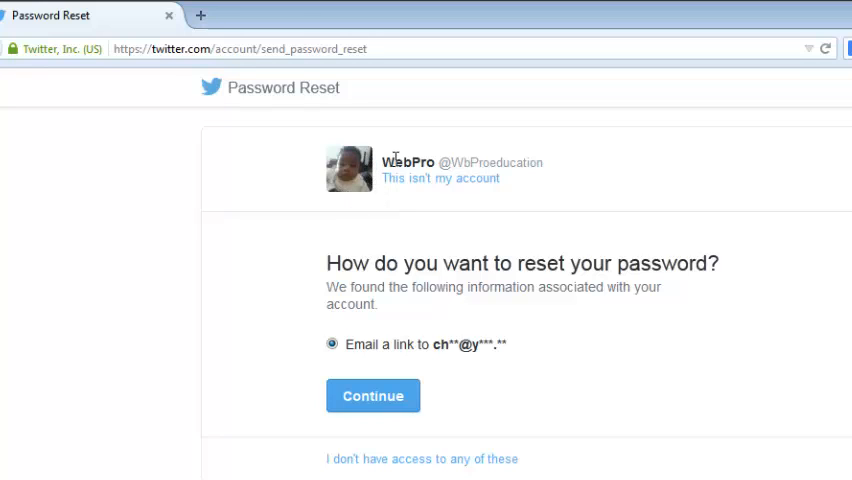
pyautogui.doubleClick(410, 162)
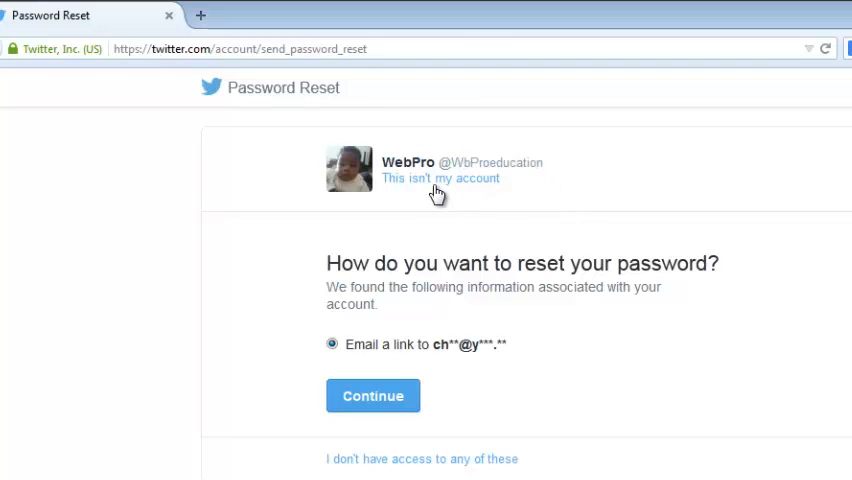
pyautogui.moveTo(448, 228)
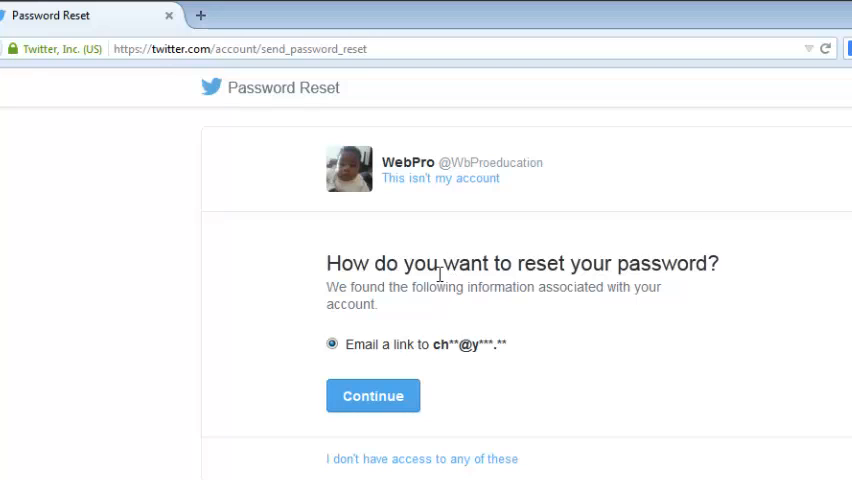
pyautogui.moveTo(390, 348)
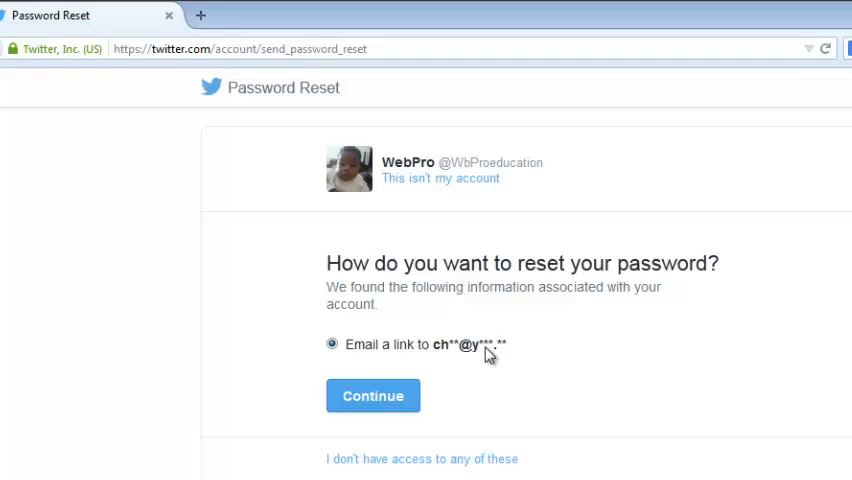
pyautogui.moveTo(500, 364)
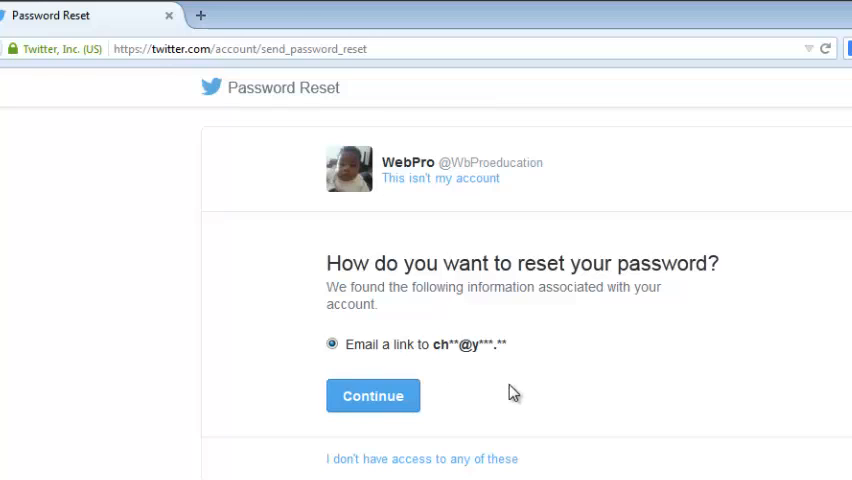
pyautogui.moveTo(572, 376)
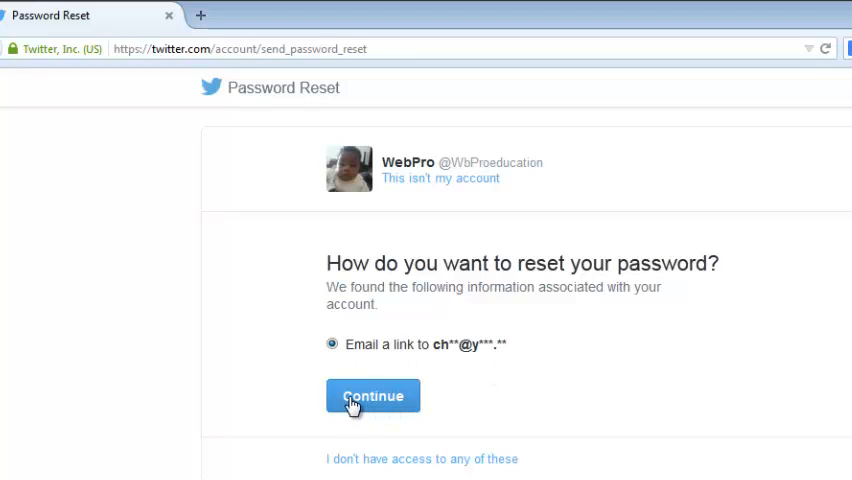
pyautogui.click(372, 396)
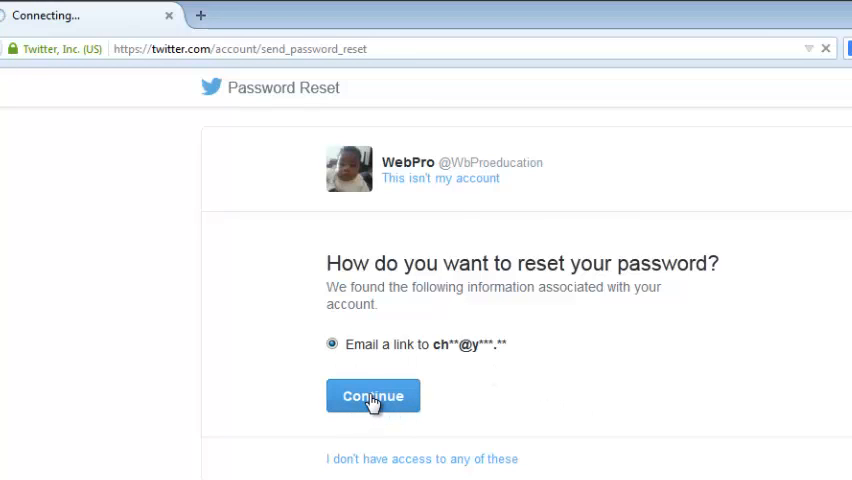
# - Reach the 'Check your email' confirmation that the reset email was sent
pyautogui.click(372, 396)
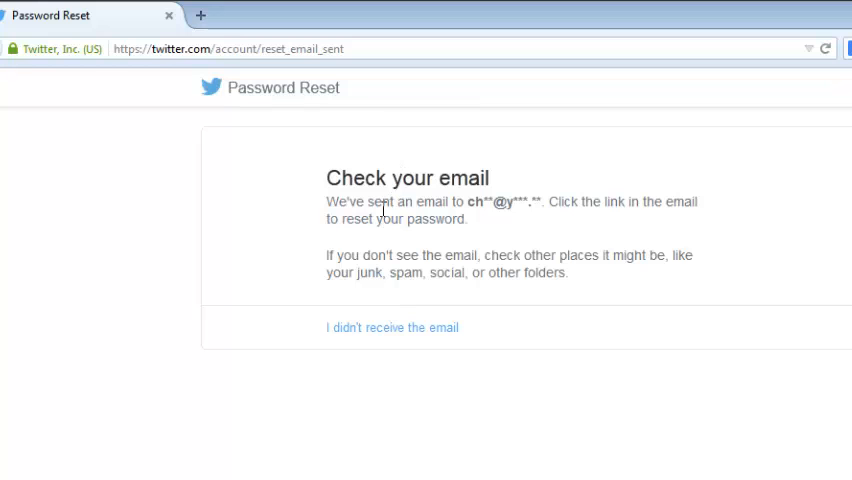
pyautogui.moveTo(484, 204)
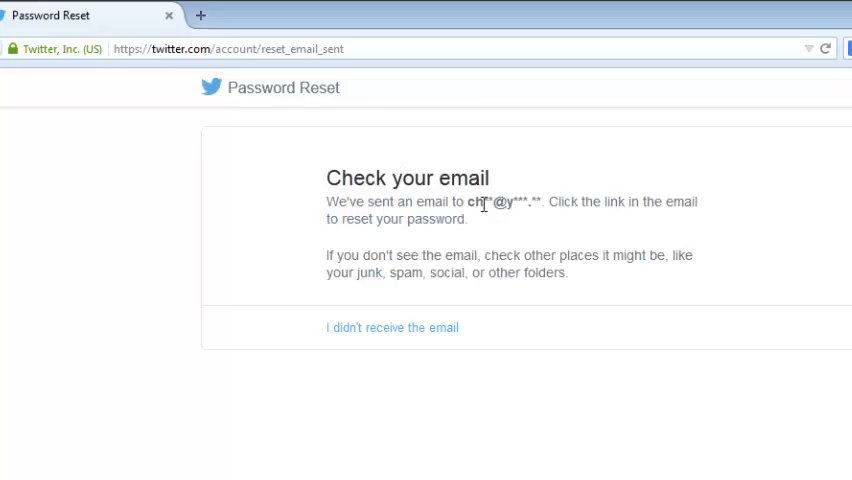
pyautogui.moveTo(522, 204)
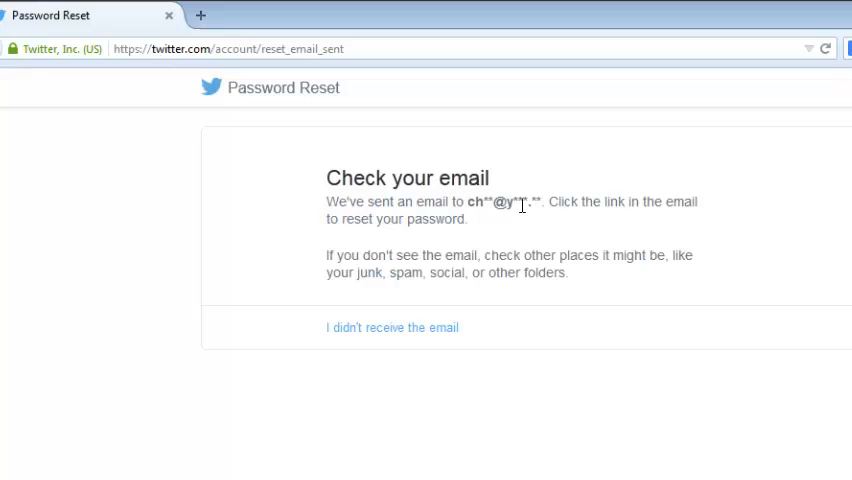
pyautogui.moveTo(540, 208)
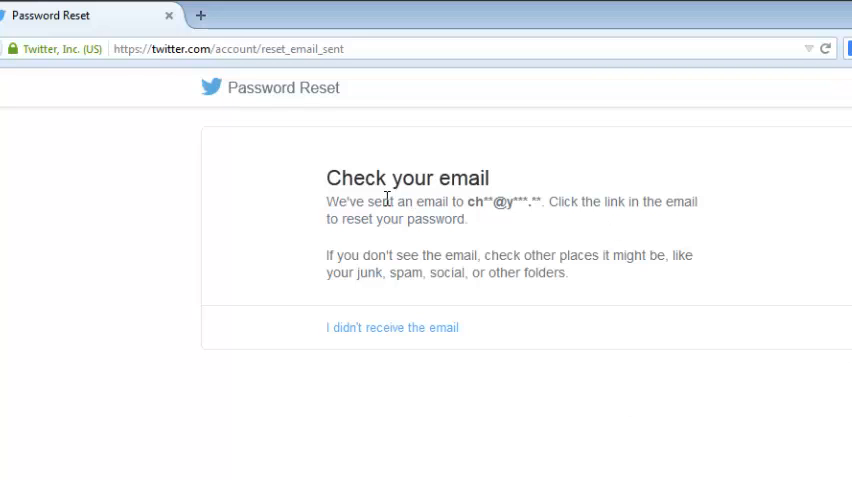
pyautogui.moveTo(616, 200)
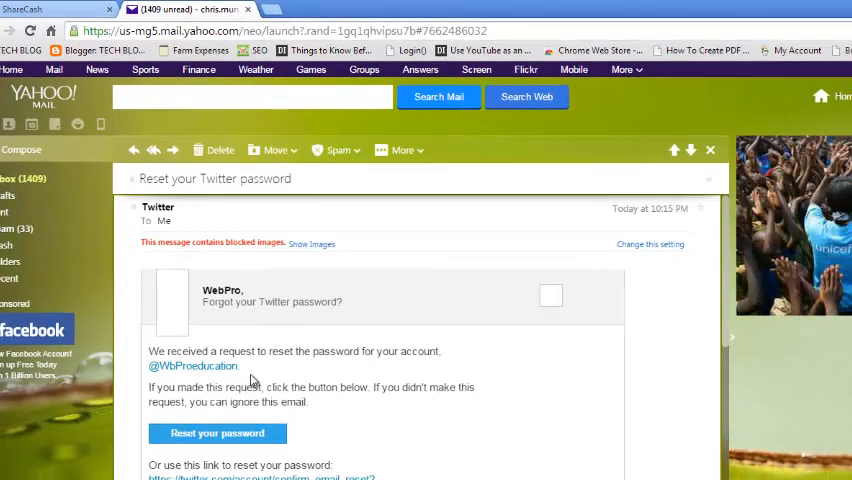
pyautogui.moveTo(214, 434)
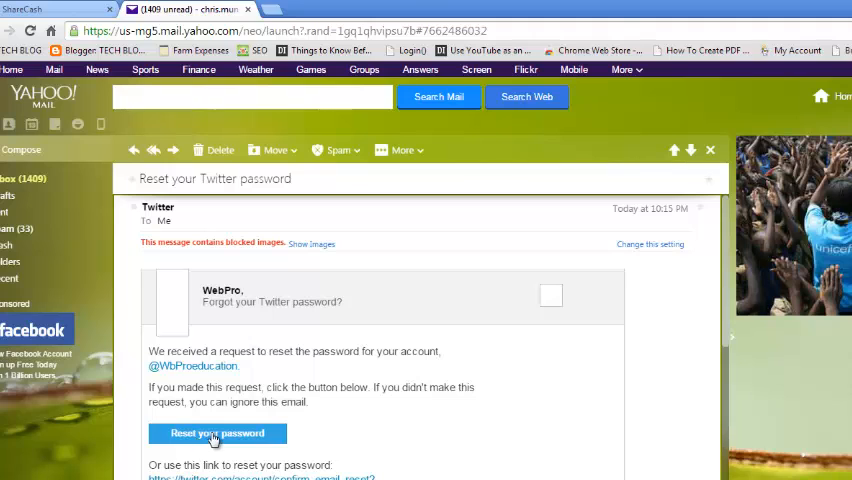
# - Follow the 'Reset your password' link in the Twitter email in Yahoo Mail
pyautogui.click(218, 432)
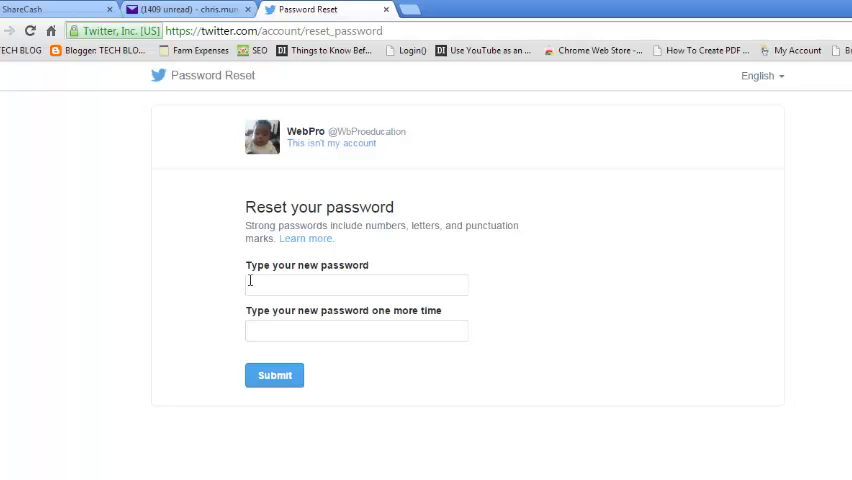
pyautogui.click(348, 284)
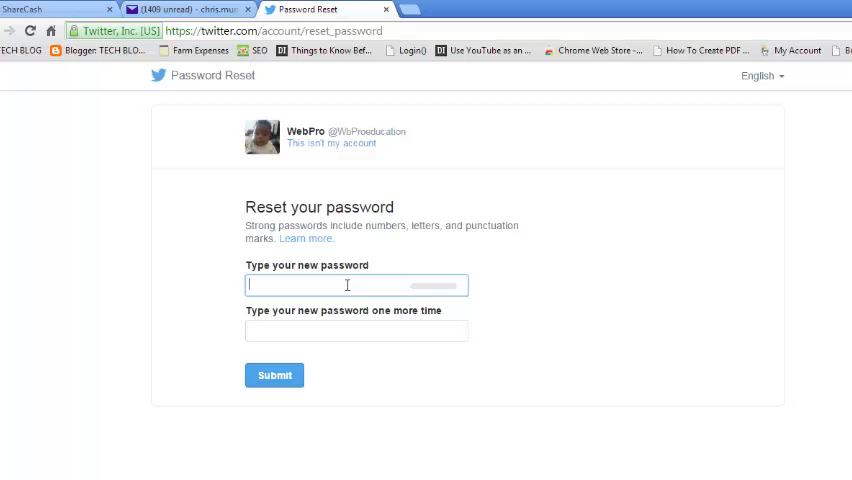
pyautogui.write('password')
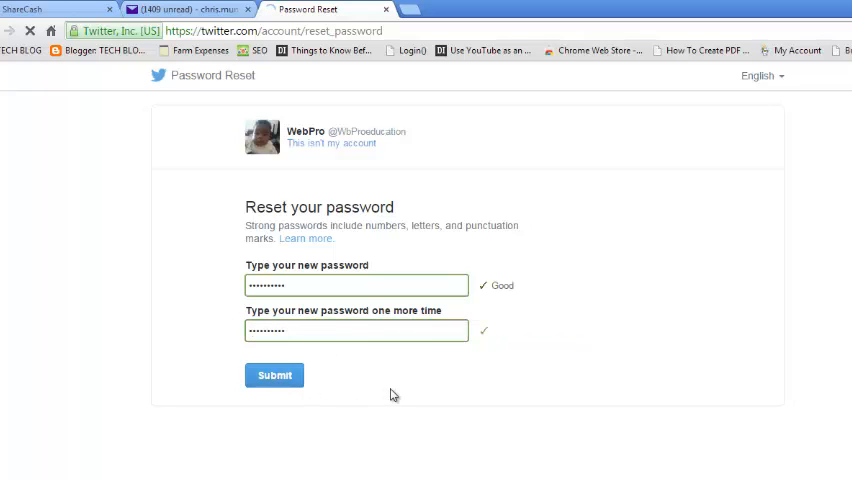
pyautogui.click(274, 376)
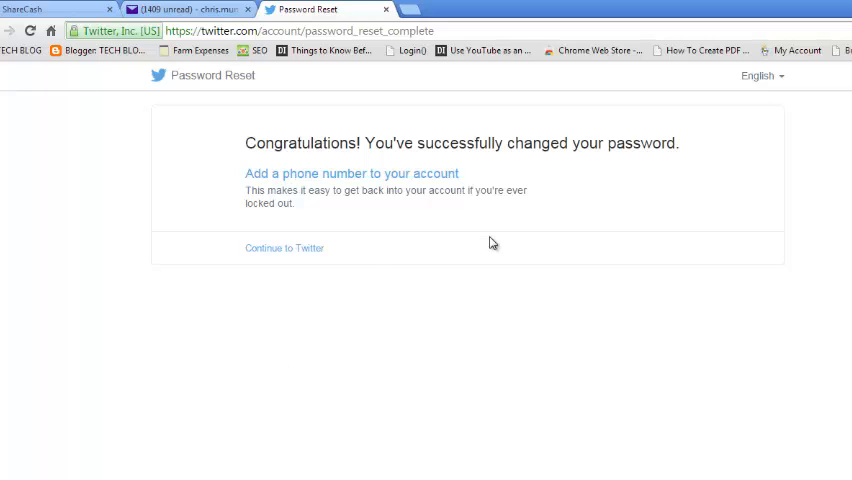
pyautogui.moveTo(436, 296)
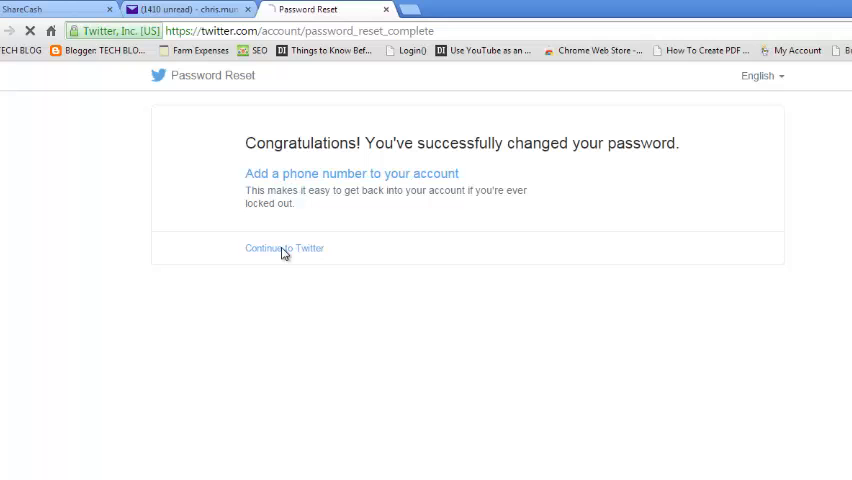
# - Continue to Twitter so the home timeline loads for the WebPro account
pyautogui.click(284, 248)
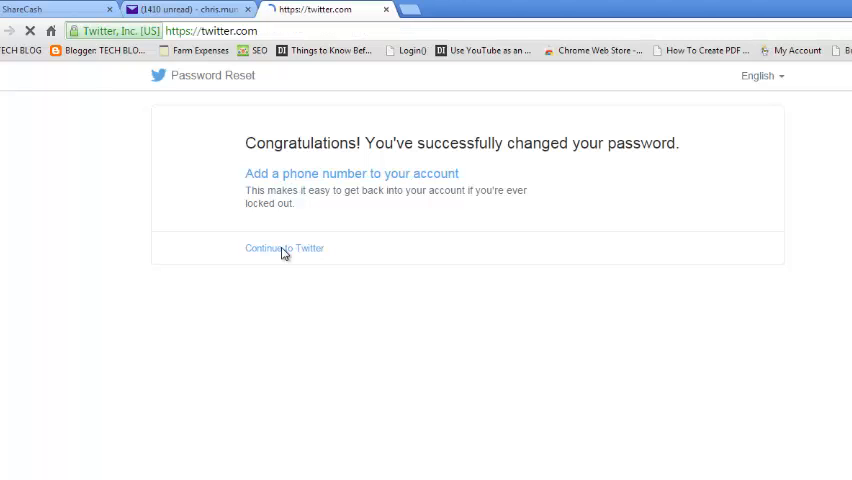
pyautogui.click(284, 248)
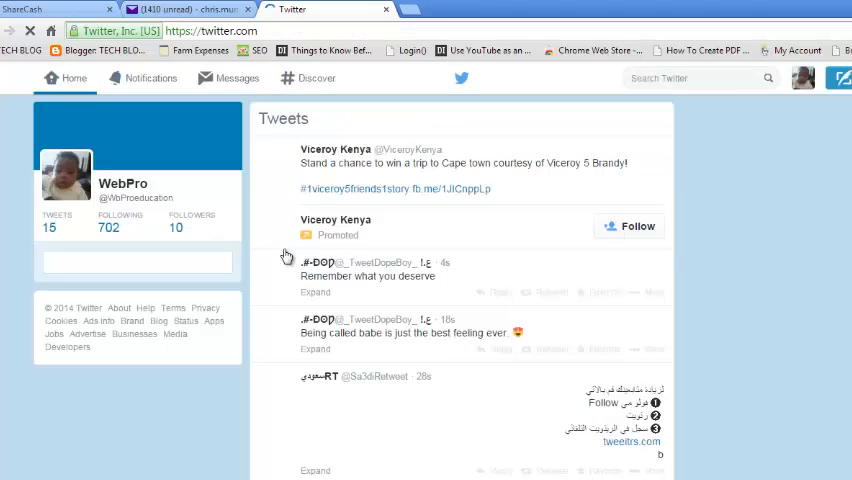